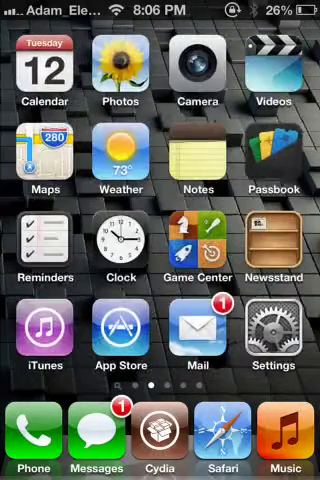
# Launch Settings and scroll down to the installed tweak entries, including AquaBoard.
pyautogui.click(273, 334)
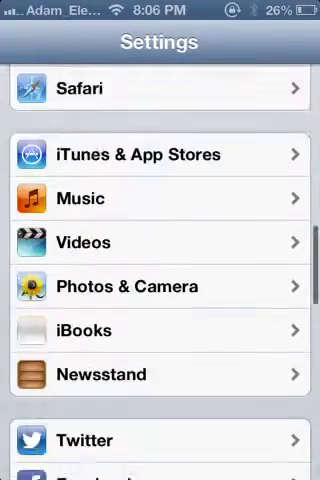
pyautogui.scroll(-3)
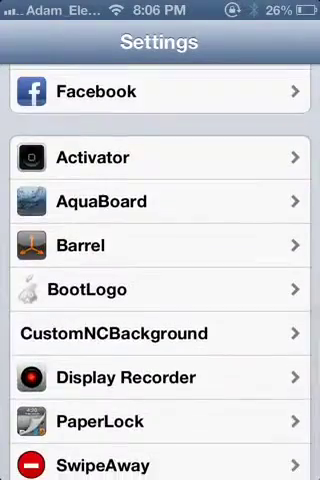
pyautogui.scroll(-3)
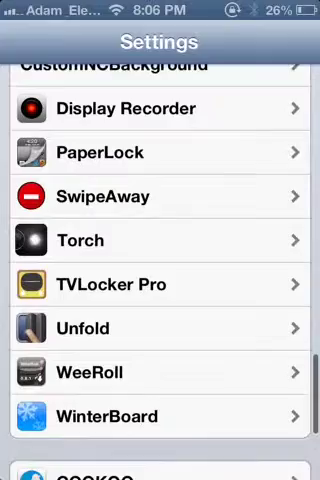
pyautogui.scroll(-3)
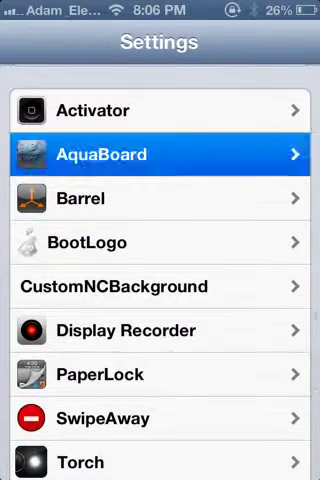
# Open AquaBoard, turn its Enabled switch off, and go back to the main Settings list.
pyautogui.click(160, 155)
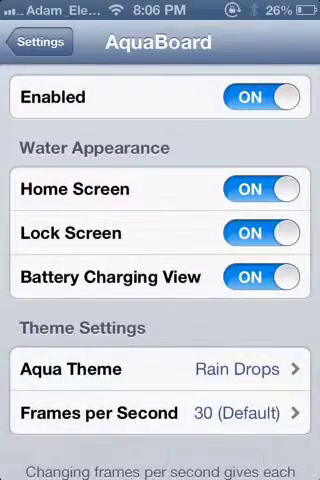
pyautogui.click(262, 97)
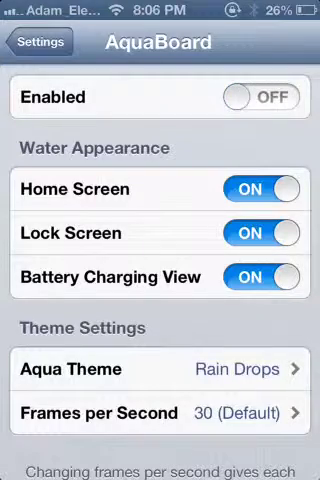
pyautogui.click(40, 42)
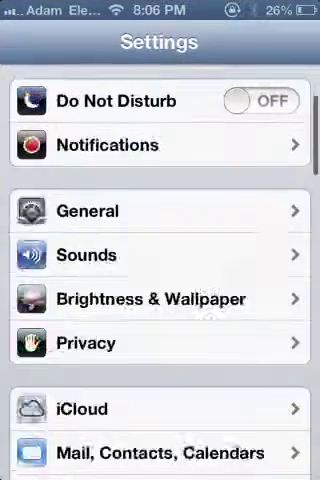
# Scroll AquaBoard's page, return to main Settings, then bring up the recent-apps switcher.
pyautogui.scroll(-3)
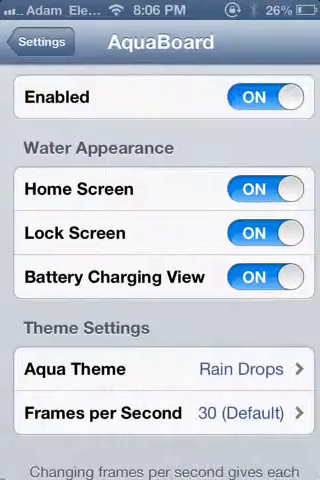
pyautogui.click(38, 42)
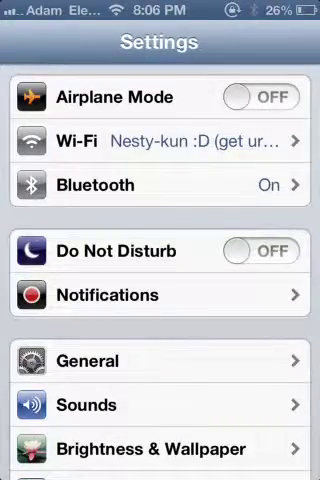
pyautogui.press('home')
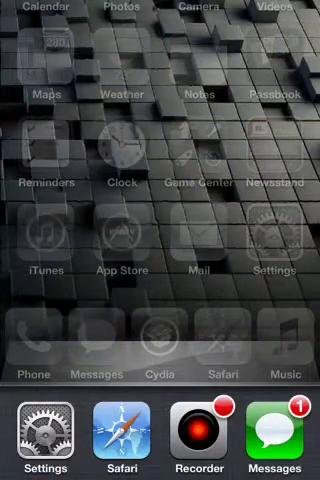
# Swipe through the recent-apps switcher to get back to Settings.
pyautogui.hscroll(3)
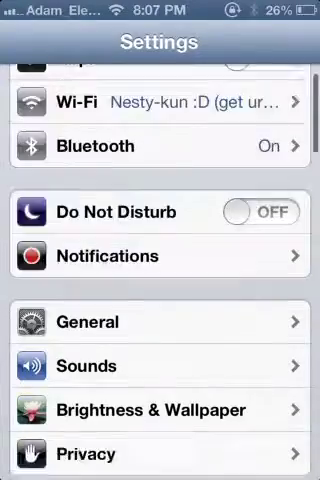
# Scroll through SwipeAway's Kill all and Kill individual gesture options, then go back.
pyautogui.scroll(-3)
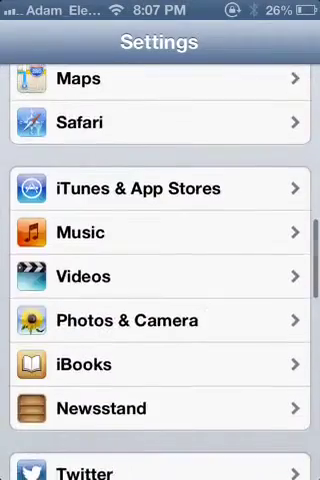
pyautogui.scroll(-3)
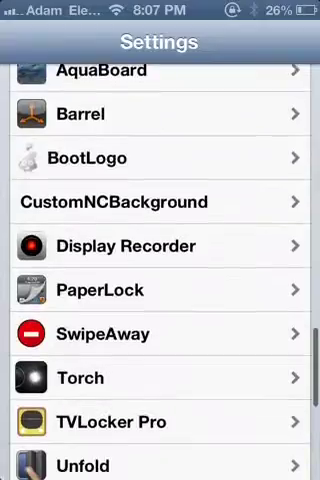
pyautogui.scroll(3)
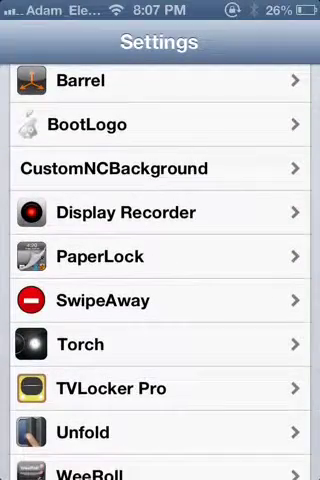
pyautogui.scroll(-3)
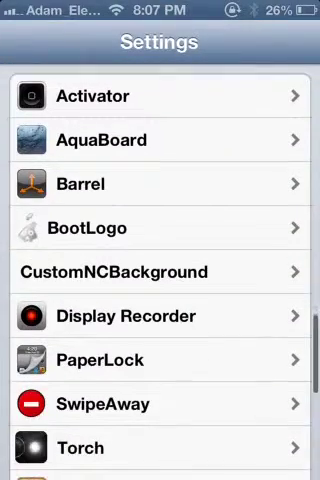
pyautogui.scroll(-3)
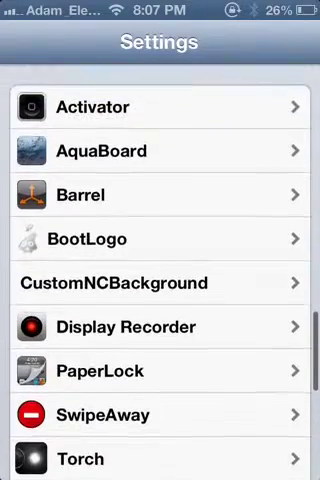
pyautogui.scroll(-3)
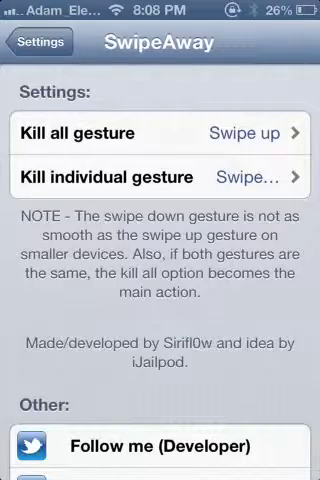
pyautogui.click(40, 42)
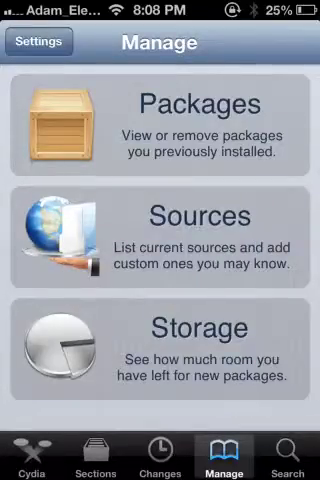
# Open Cydia's installed packages list under Manage.
pyautogui.click(160, 125)
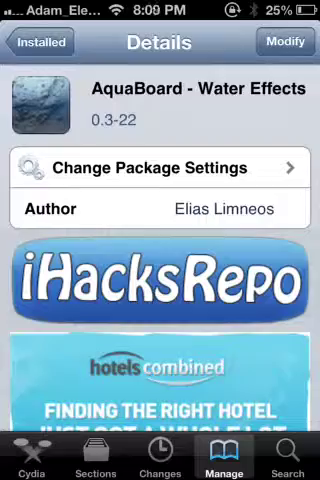
pyautogui.click(288, 42)
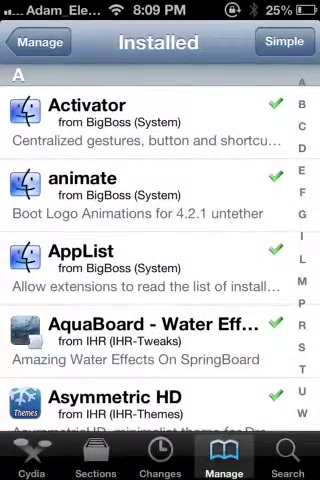
# Scroll up and down the Installed list to locate Mobile Substrate.
pyautogui.scroll(-3)
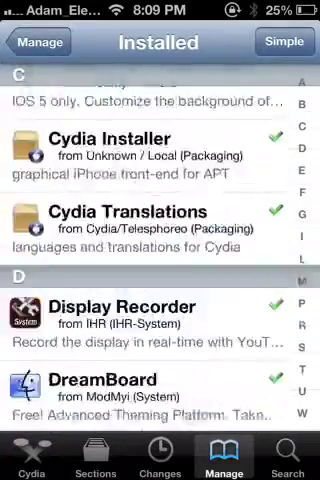
pyautogui.scroll(-3)
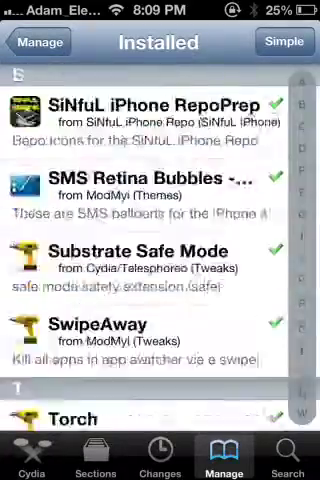
pyautogui.scroll(-3)
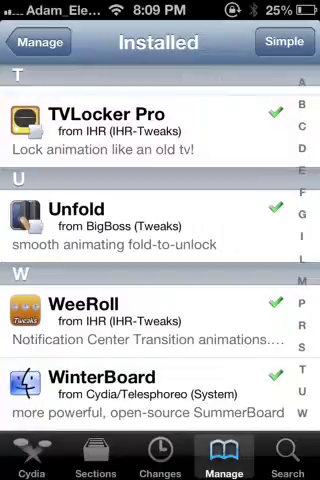
pyautogui.scroll(3)
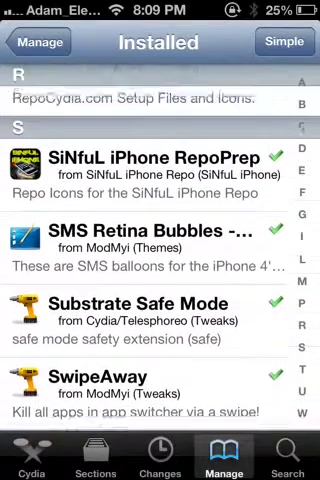
pyautogui.scroll(-3)
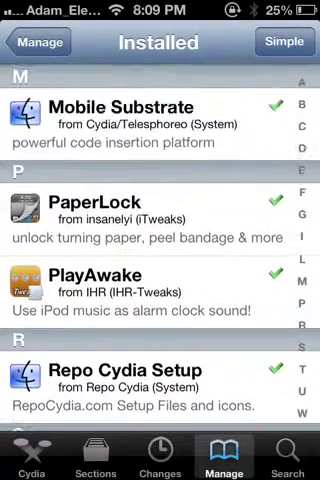
pyautogui.scroll(3)
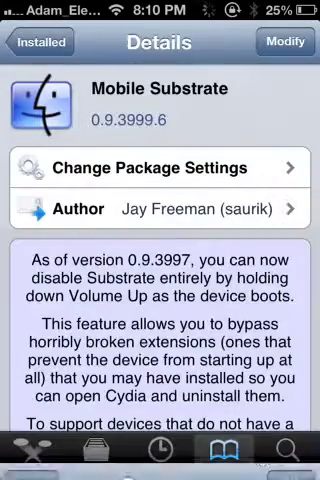
# Go back to Installed and scroll up to the top entries, Activator through Asymmetric HD.
pyautogui.click(40, 40)
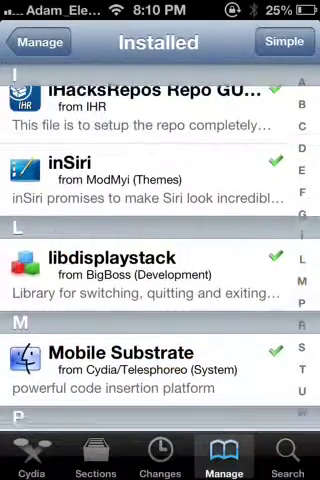
pyautogui.scroll(3)
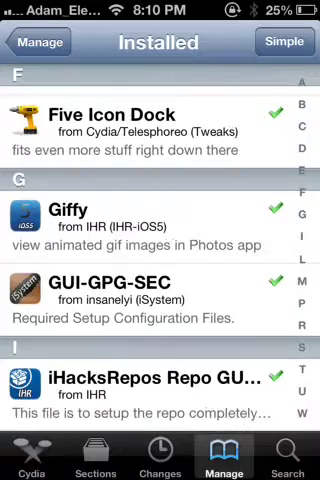
pyautogui.scroll(3)
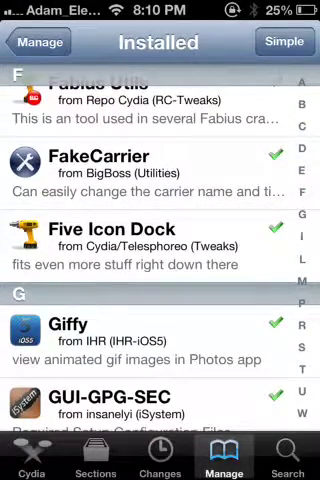
pyautogui.scroll(3)
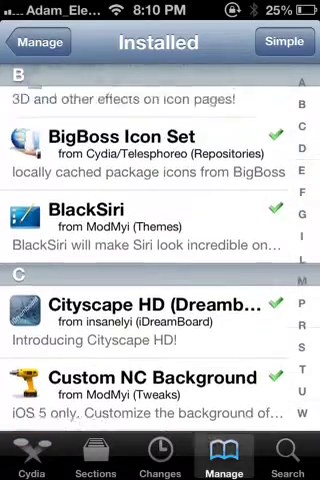
pyautogui.scroll(3)
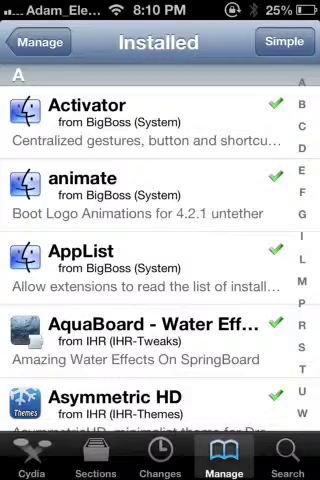
pyautogui.press('home')
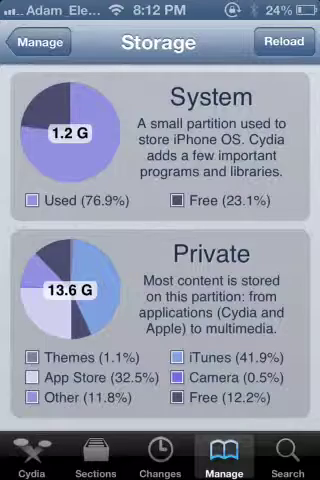
# Exit Cydia to the iOS home screen with the Home button.
pyautogui.press('home')
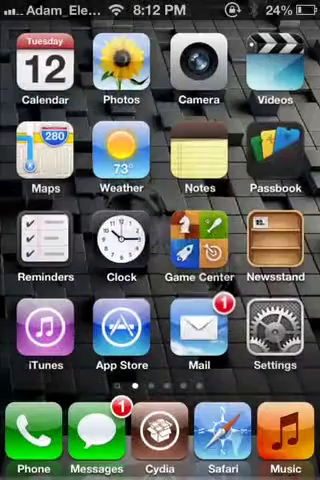